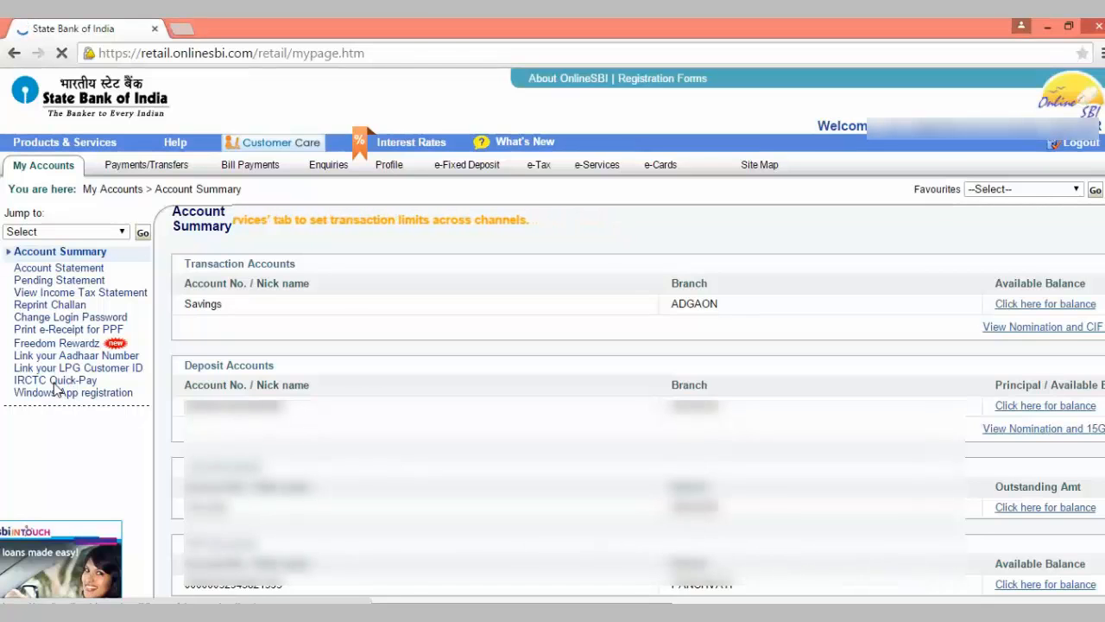
- Begin IRCTC Quick-Pay registration and verify the profile password to reach the disclaimer
left_click(55, 380)
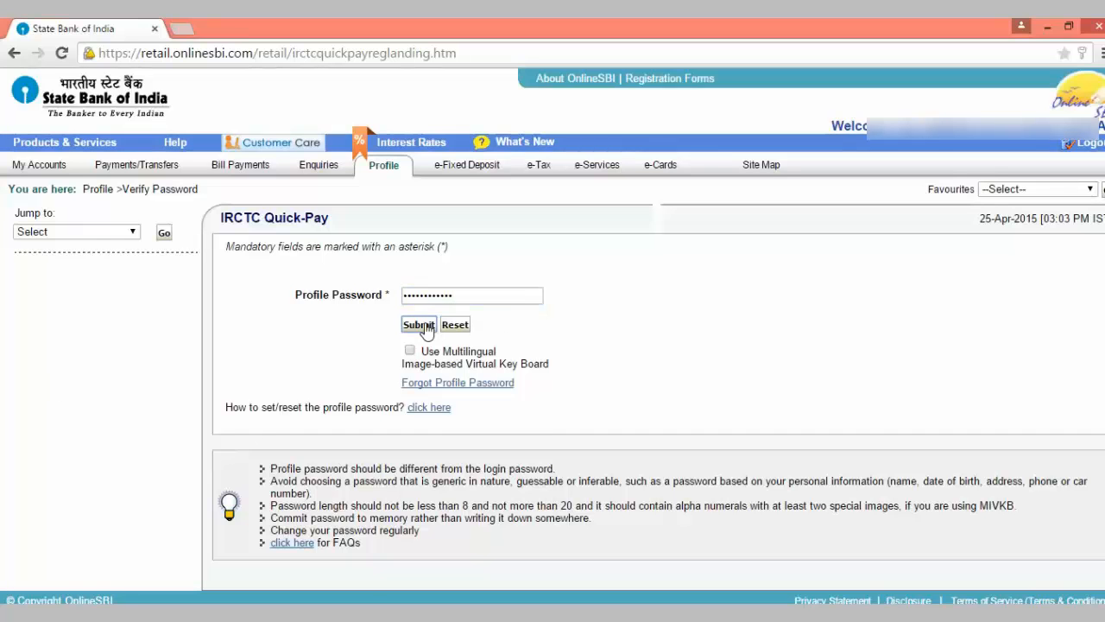
left_click(417, 324)
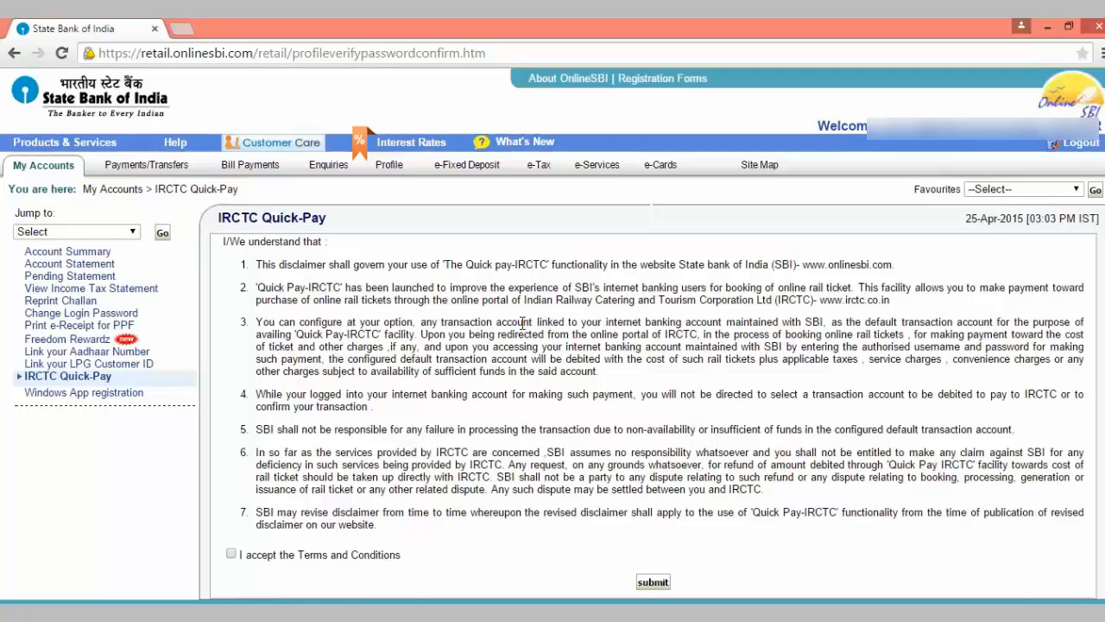
- Read the disclaimer, accept the Quick-Pay terms and conditions, and submit to reach account selection
left_click_drag(294, 335, 595, 370)
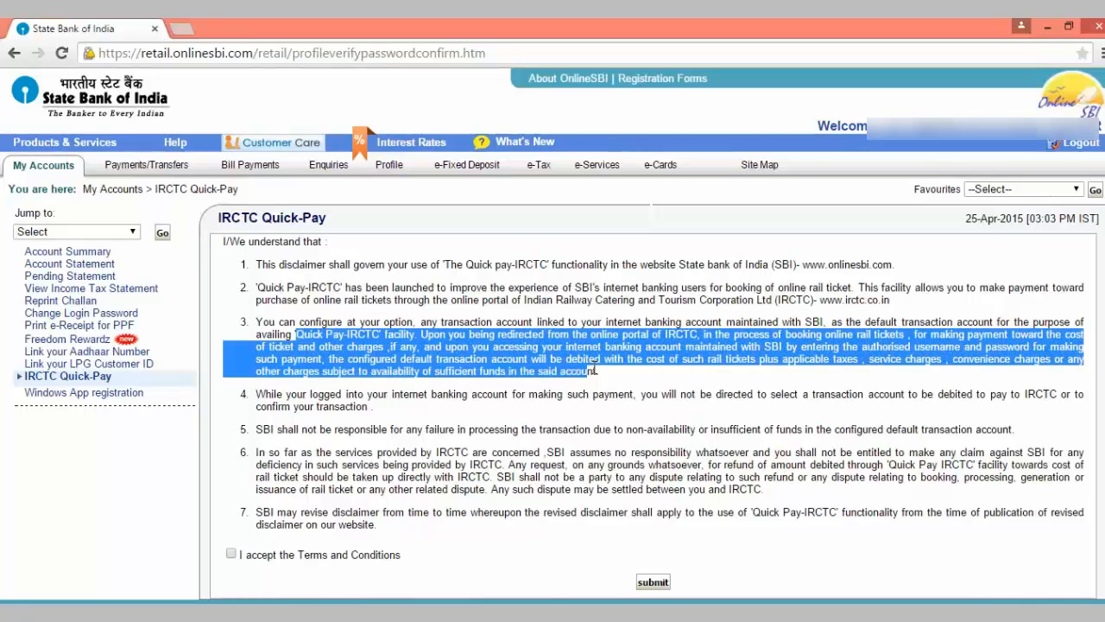
left_click(539, 412)
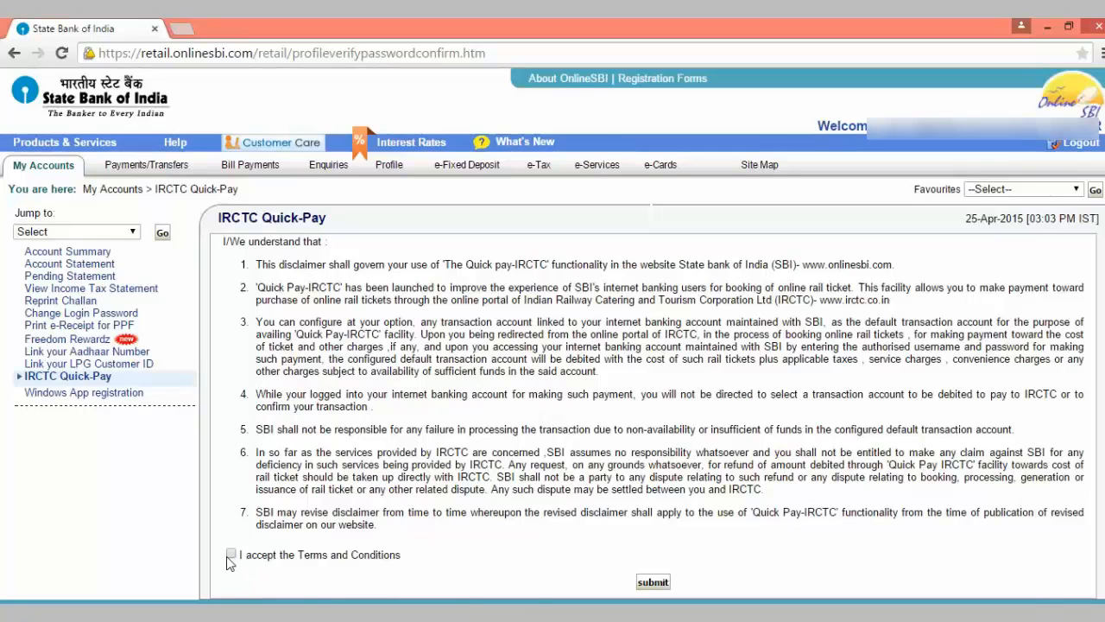
left_click(231, 552)
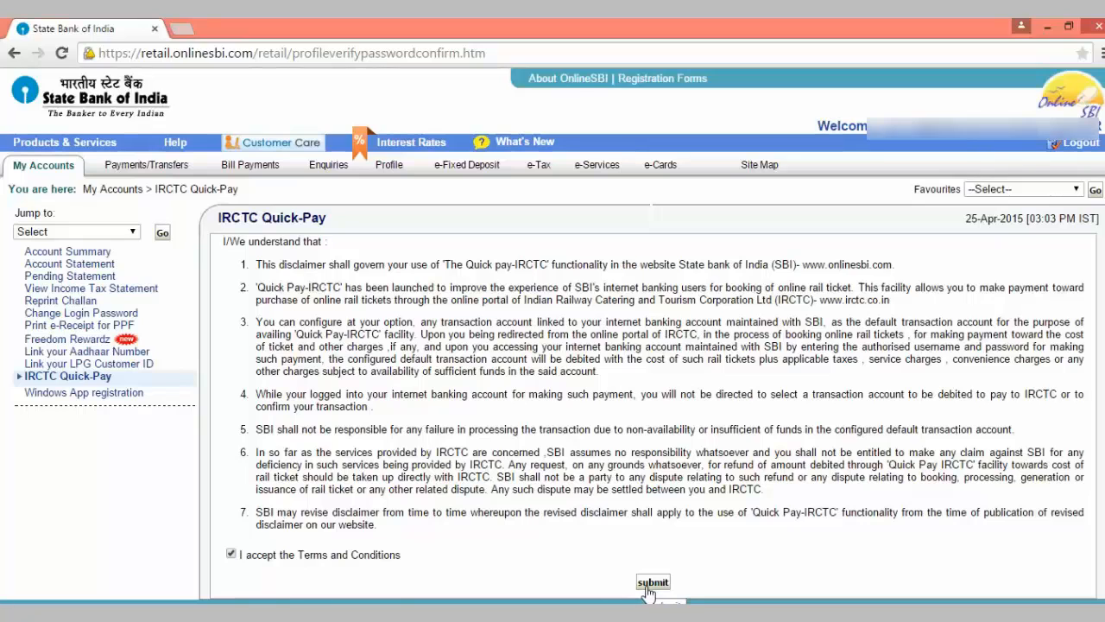
left_click(653, 582)
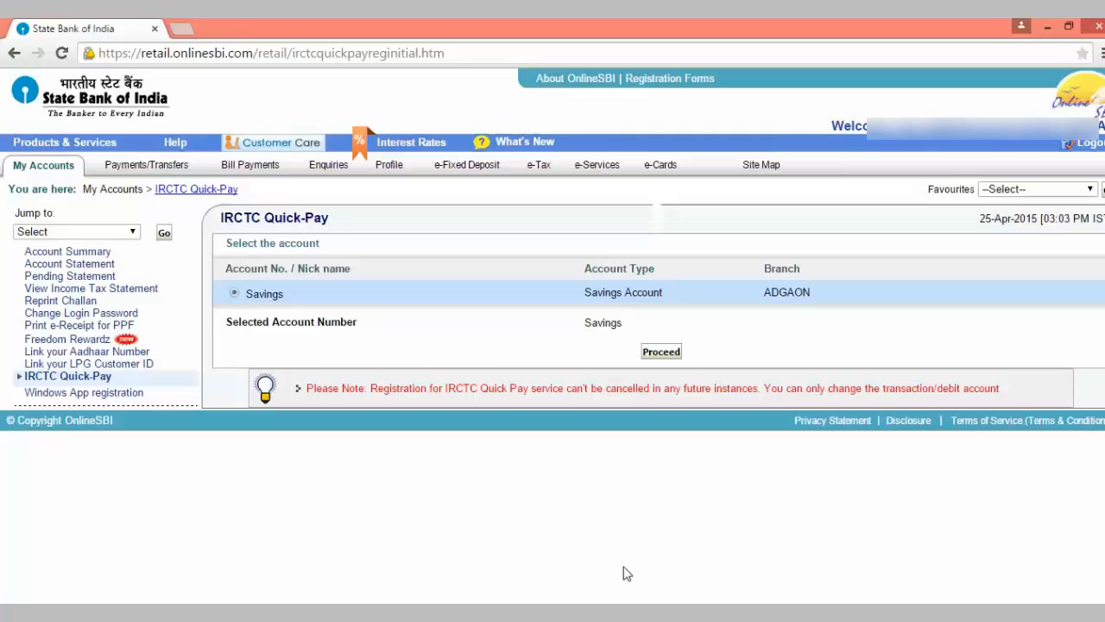
mouse_move(749, 309)
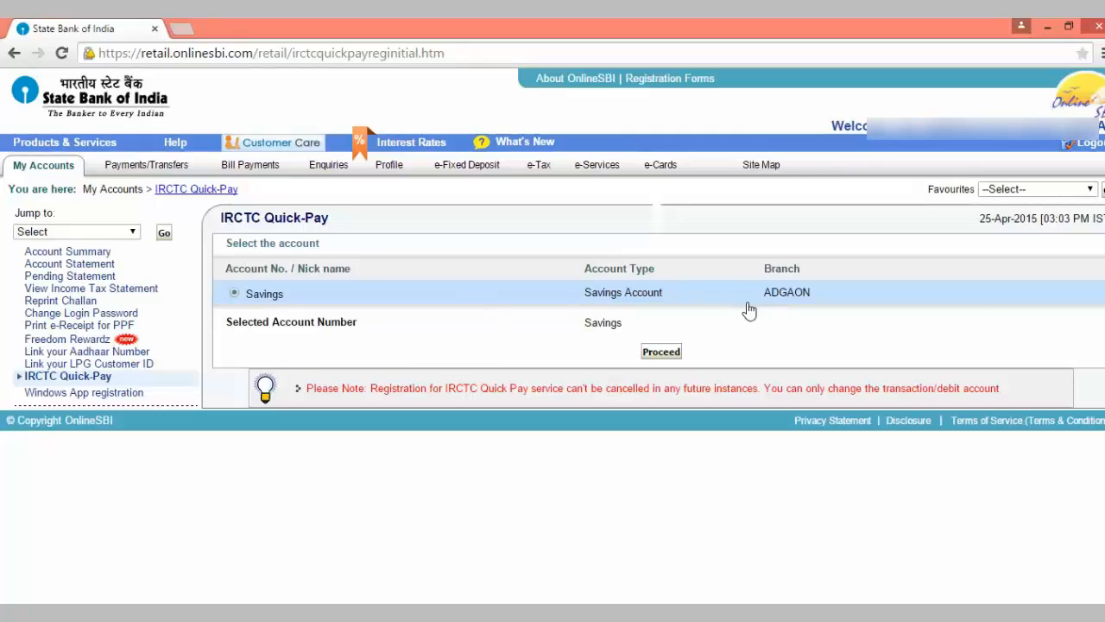
mouse_move(691, 346)
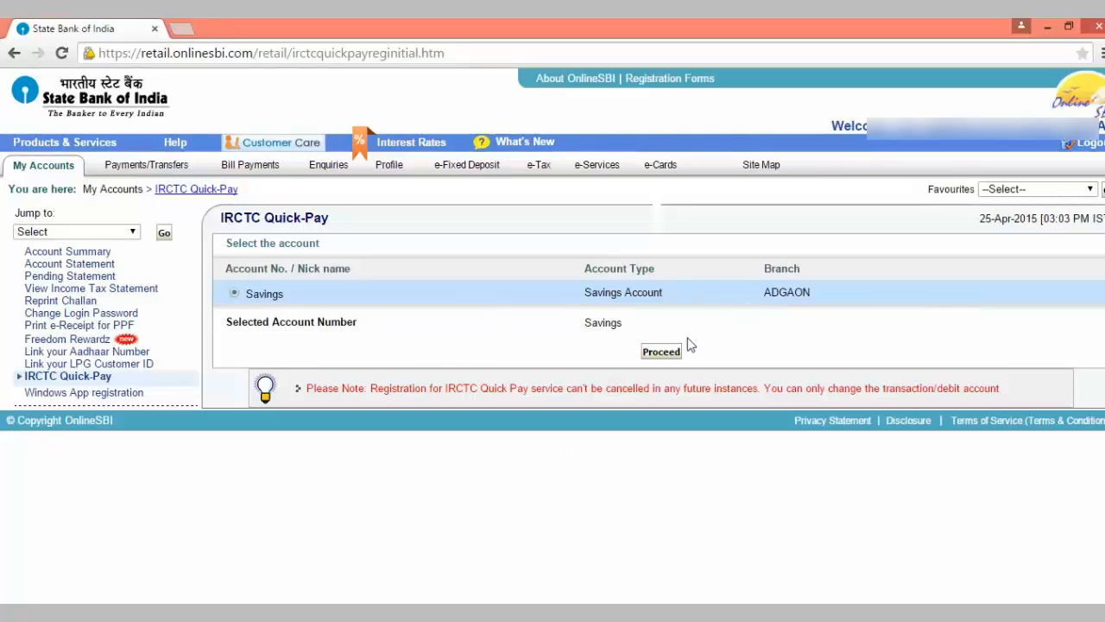
mouse_move(659, 358)
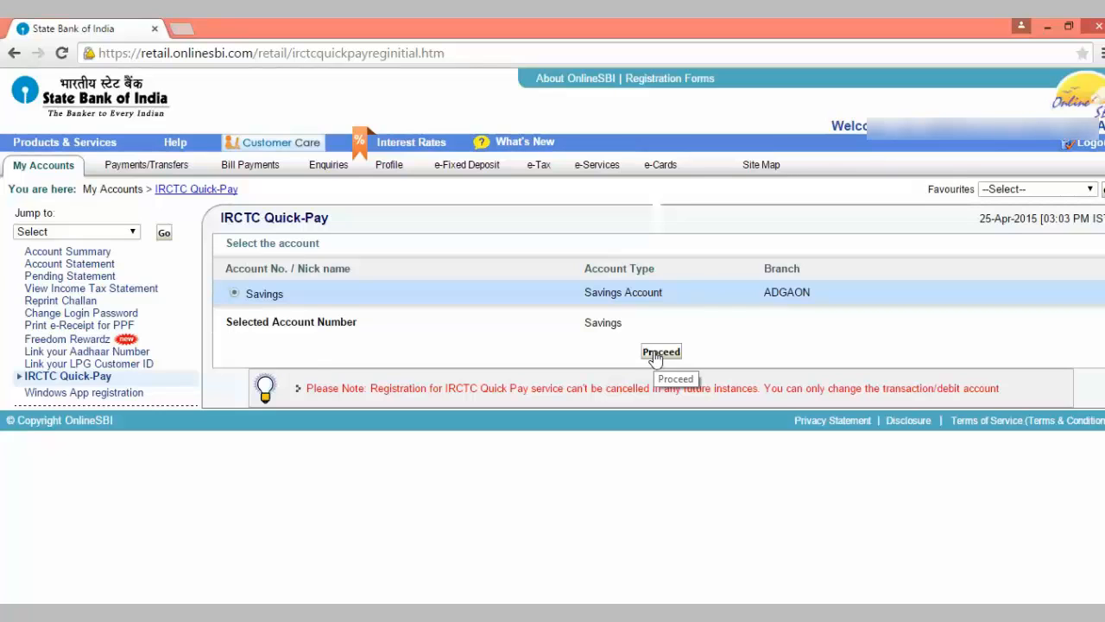
- Proceed with the Savings account, enter the resent SMS high security password and confirm the mapping
left_click(660, 353)
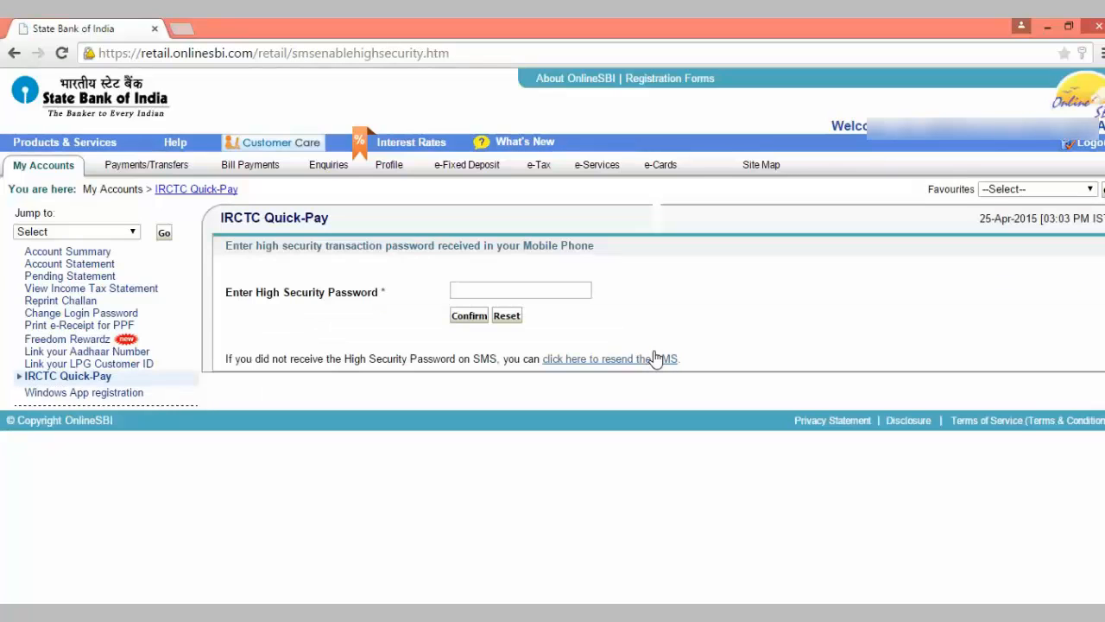
left_click(522, 290)
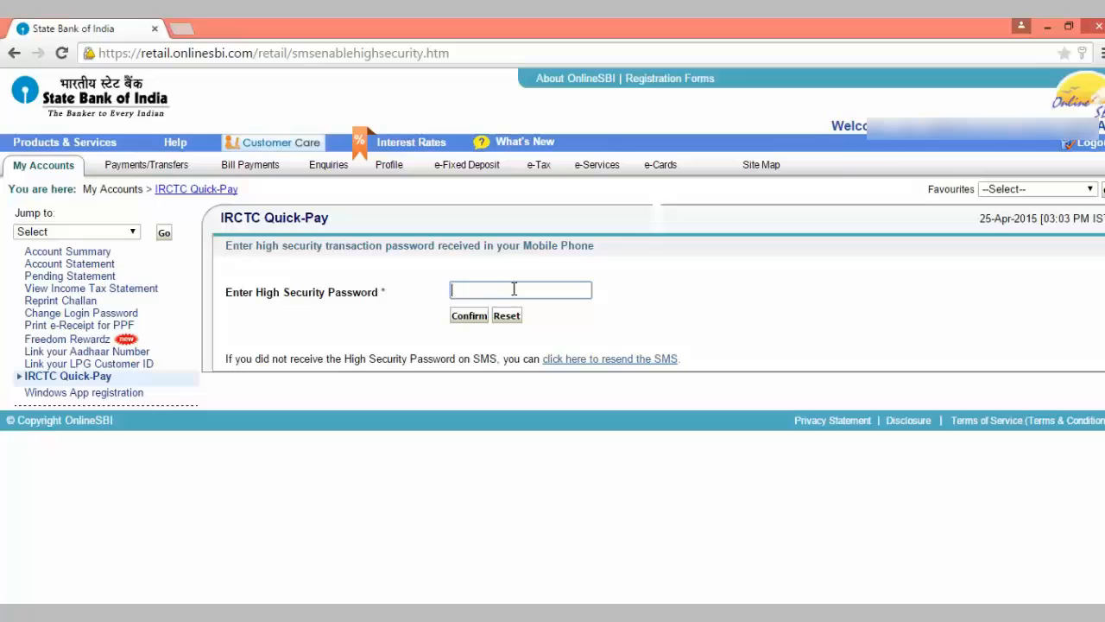
left_click(610, 357)
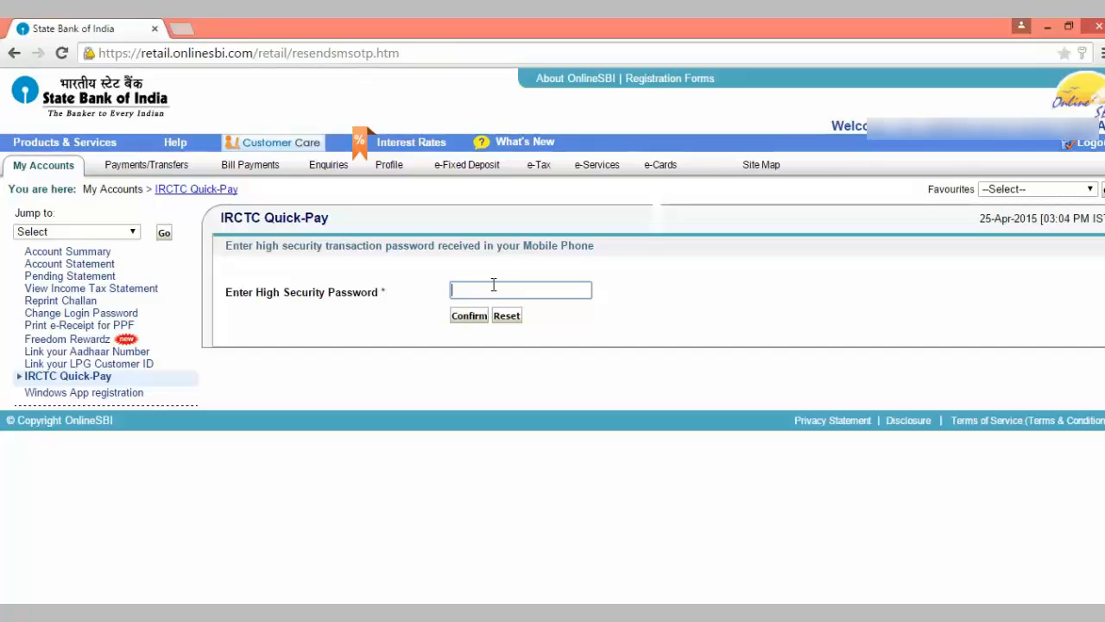
type("••")
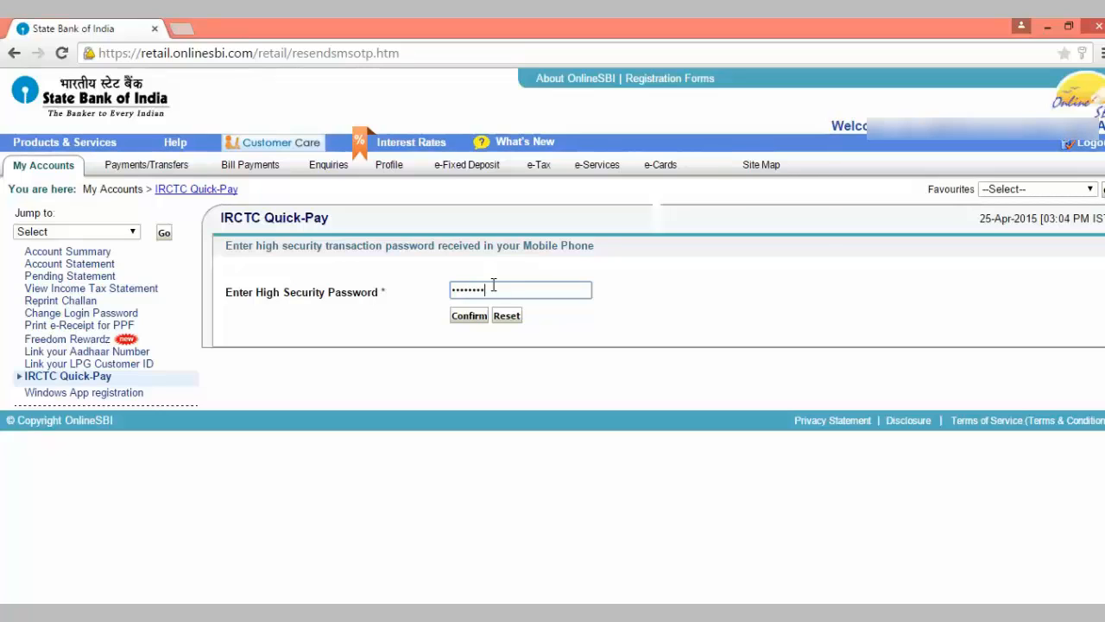
left_click(470, 314)
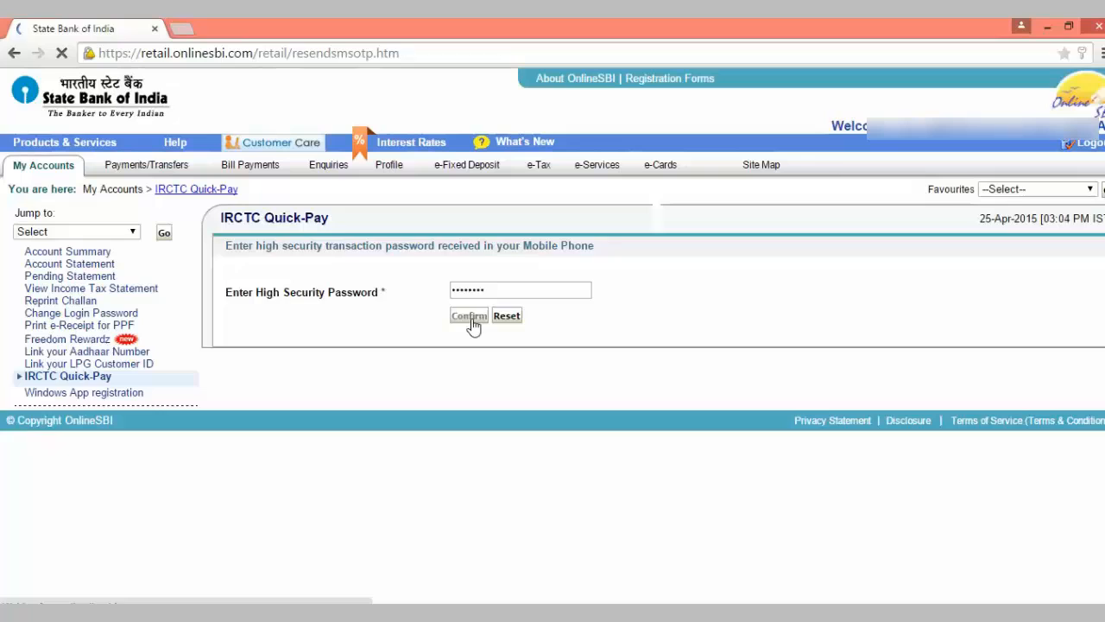
left_click(470, 314)
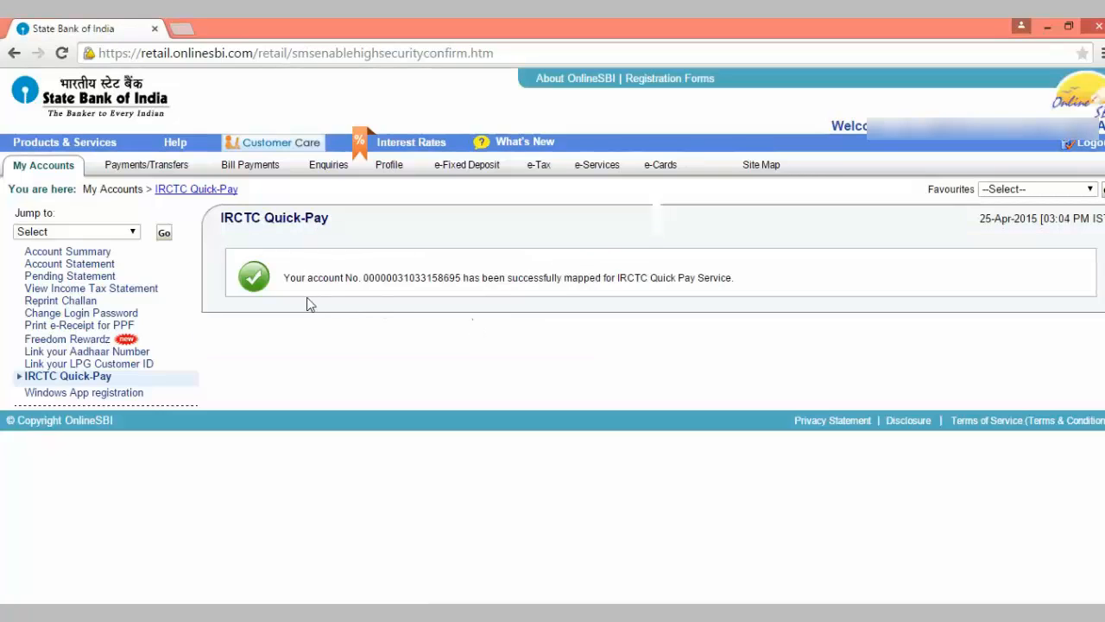
mouse_move(559, 297)
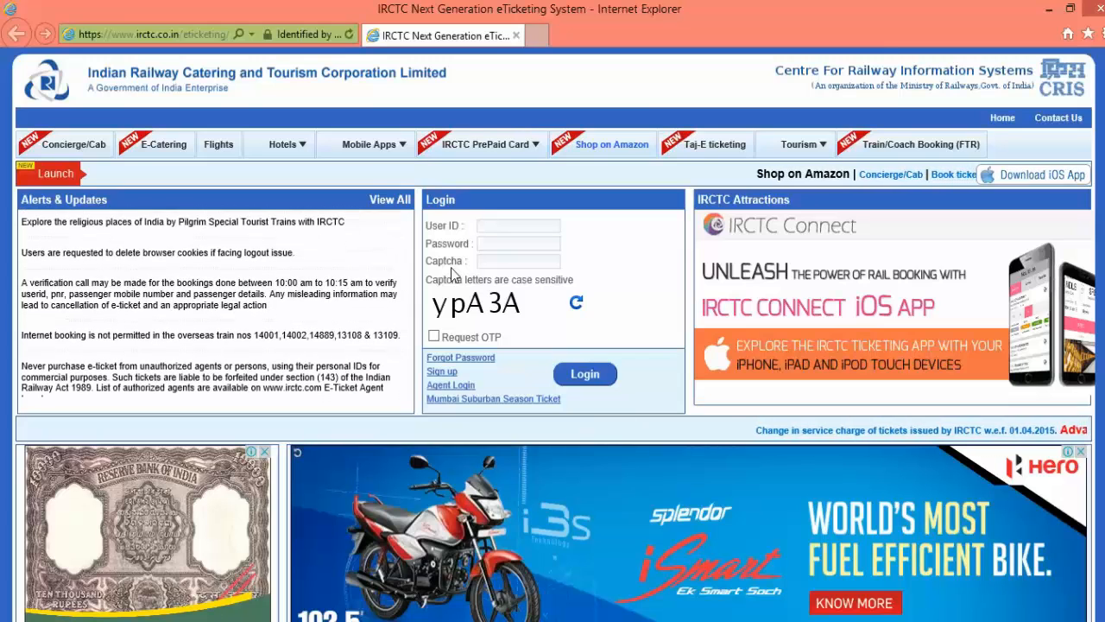
- Sign in to the IRCTC e-ticketing account with user ID, password and captcha
scroll("down", 3)
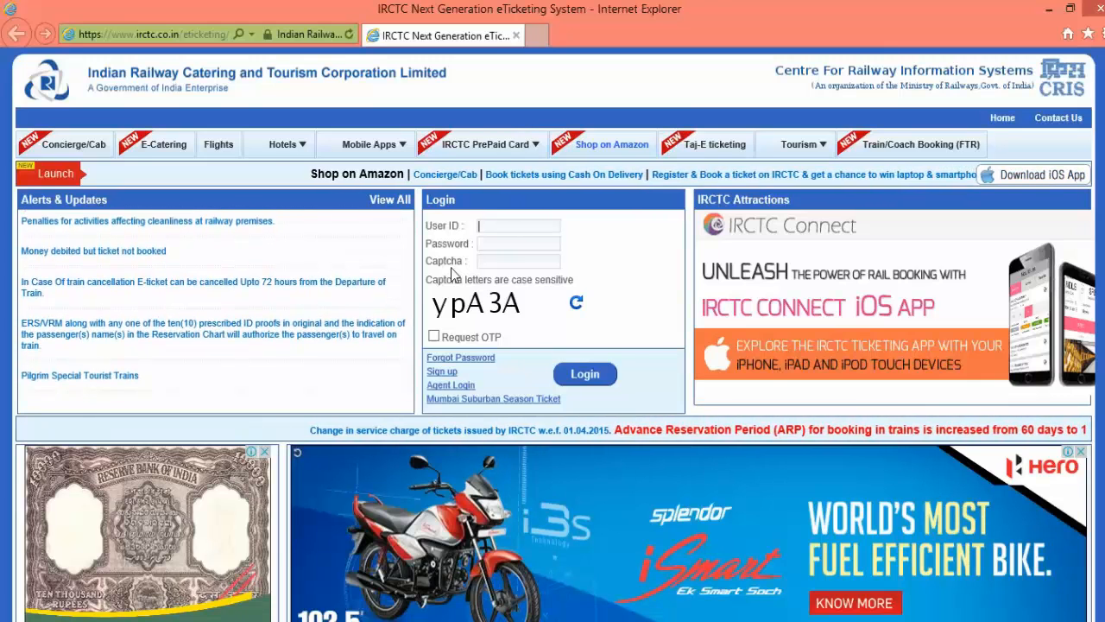
type("d")
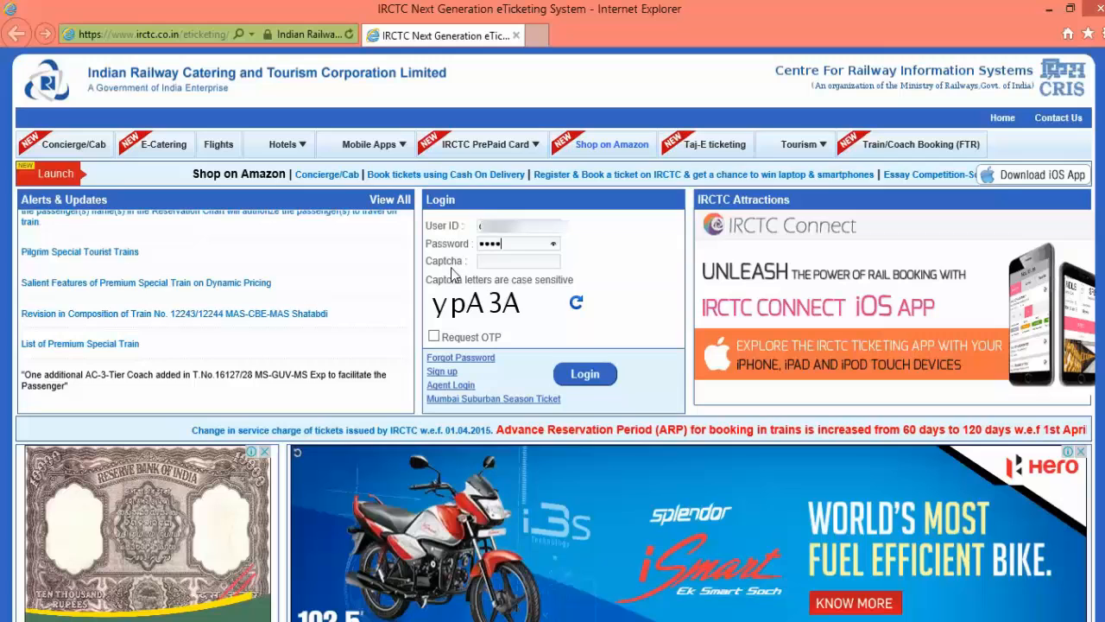
type("••")
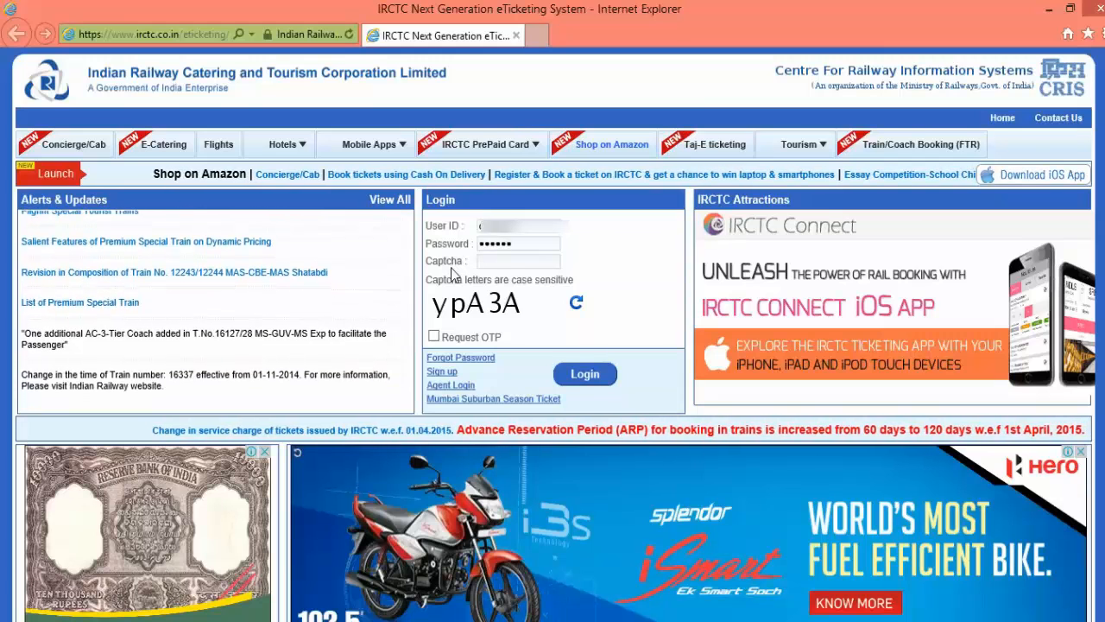
left_click(584, 373)
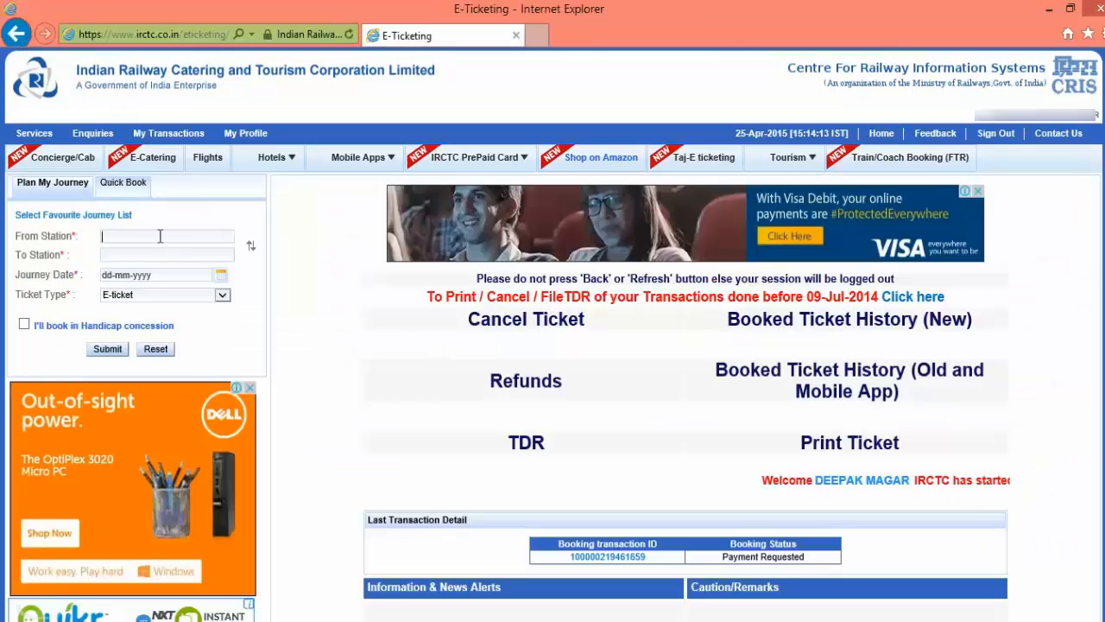
- Search trains from Pune Jn to Nasik Road for 17-05-2015
type("pu")
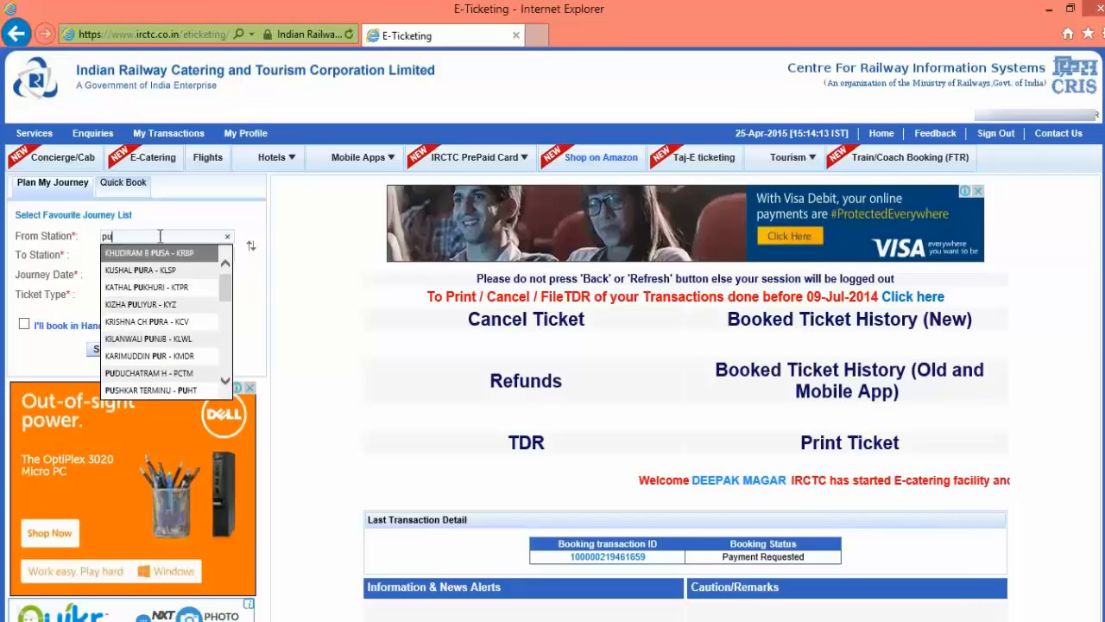
left_click(147, 252)
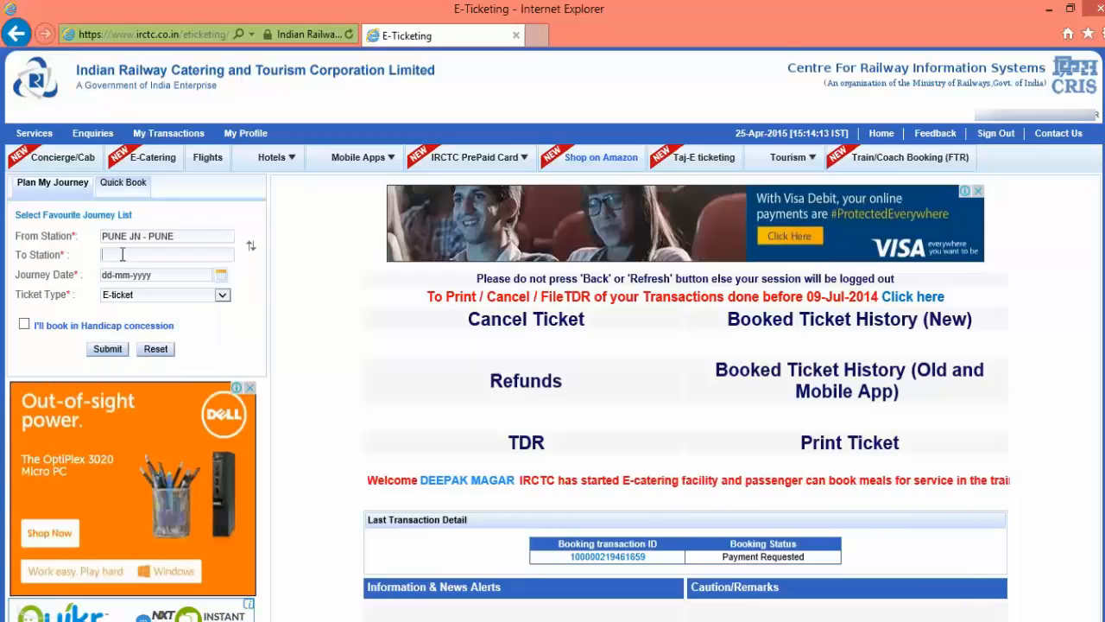
type("nk")
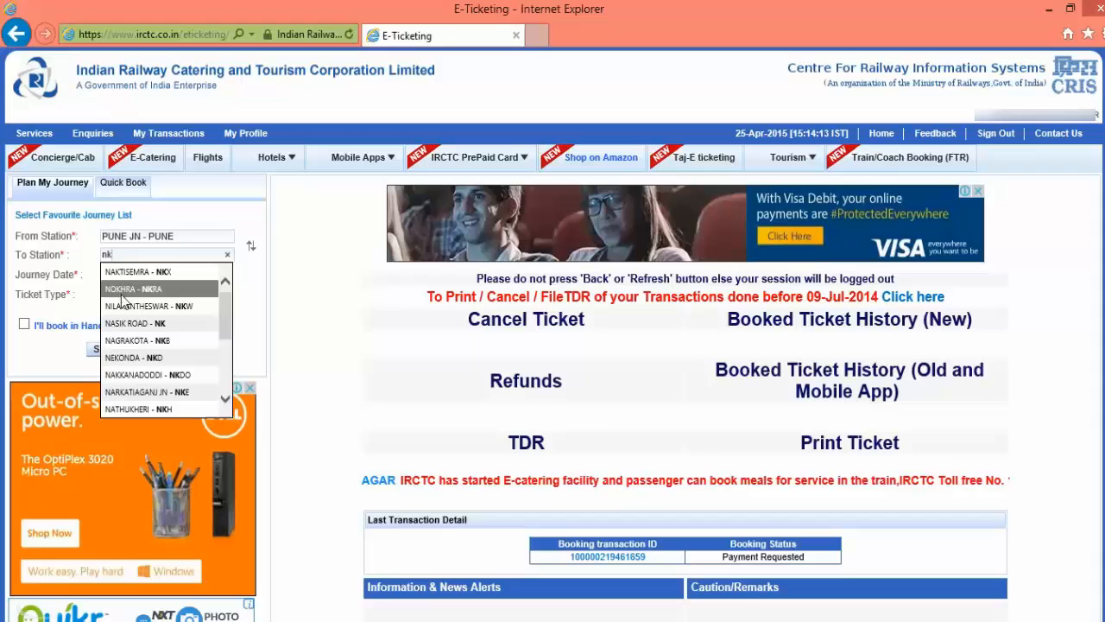
left_click(135, 323)
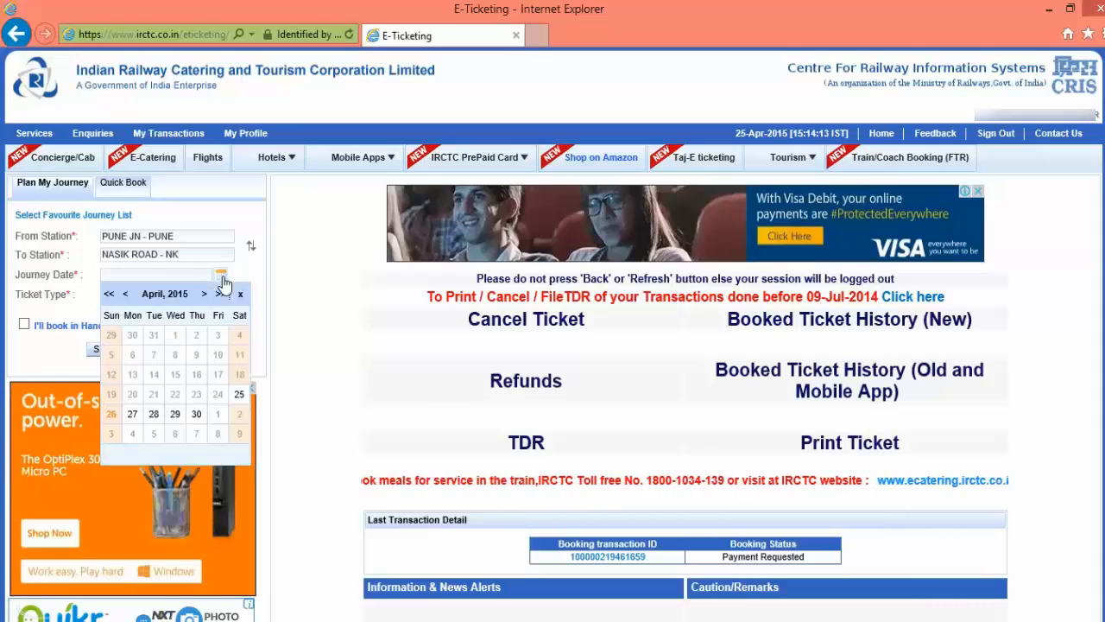
left_click(203, 294)
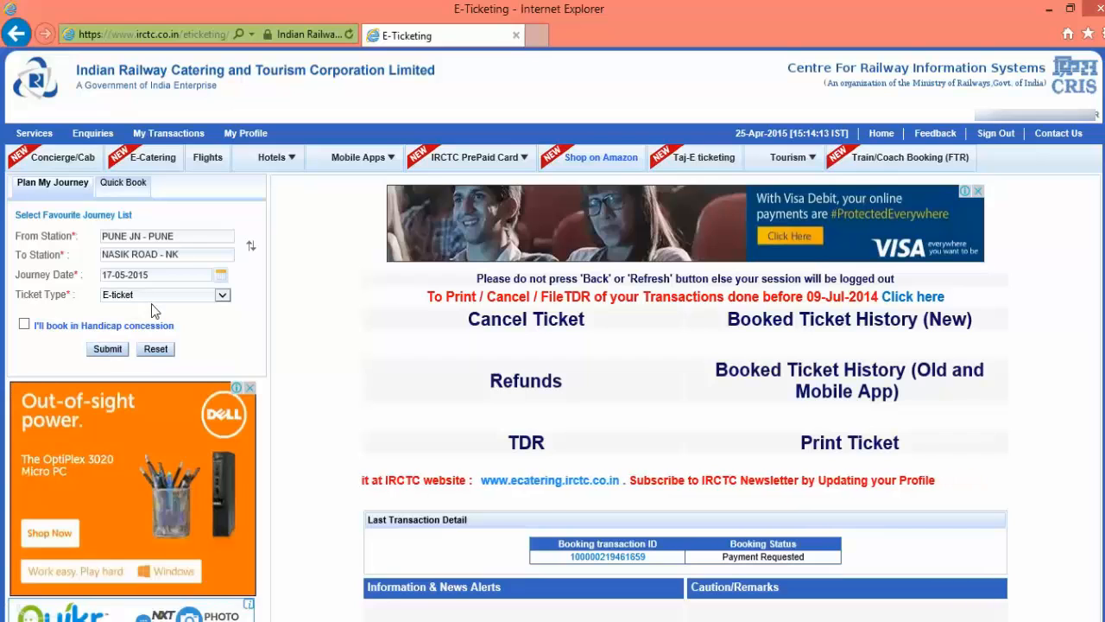
mouse_move(102, 371)
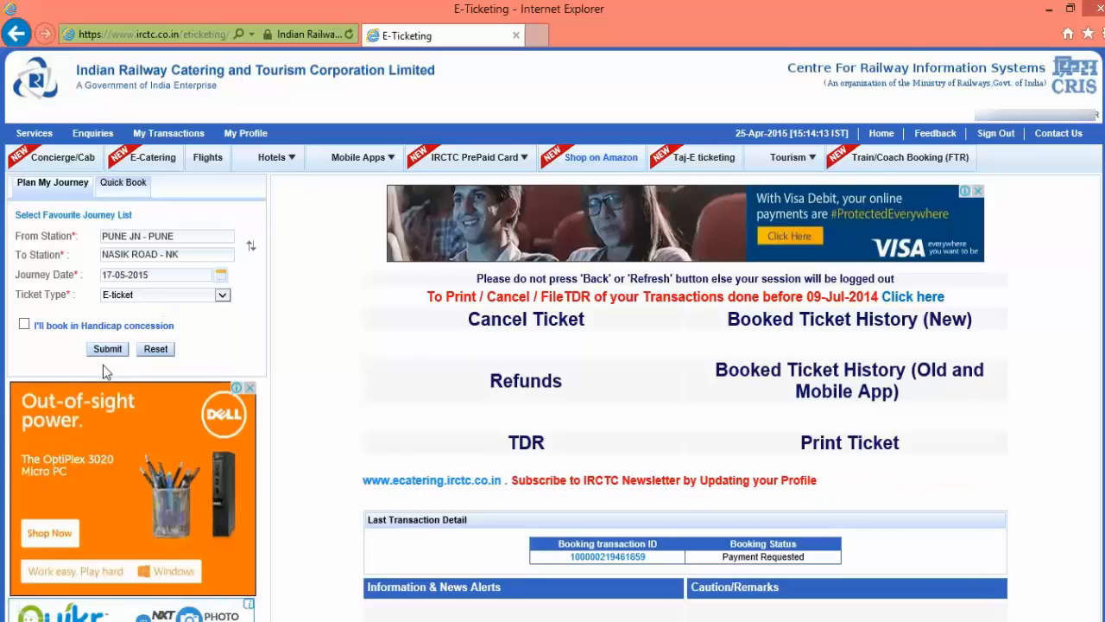
left_click(107, 349)
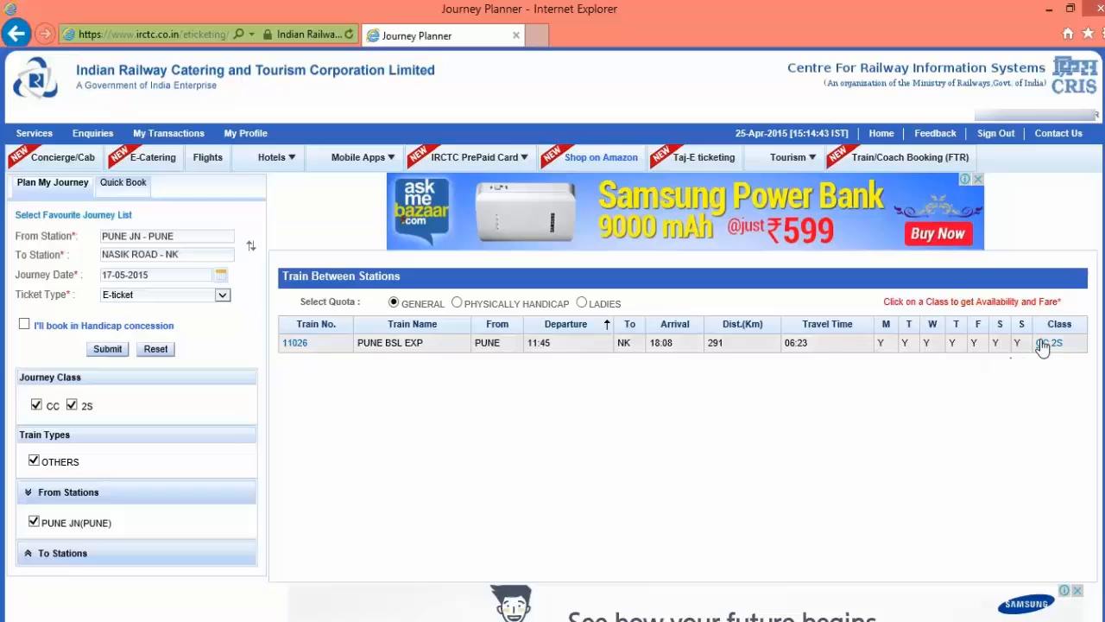
mouse_move(1045, 348)
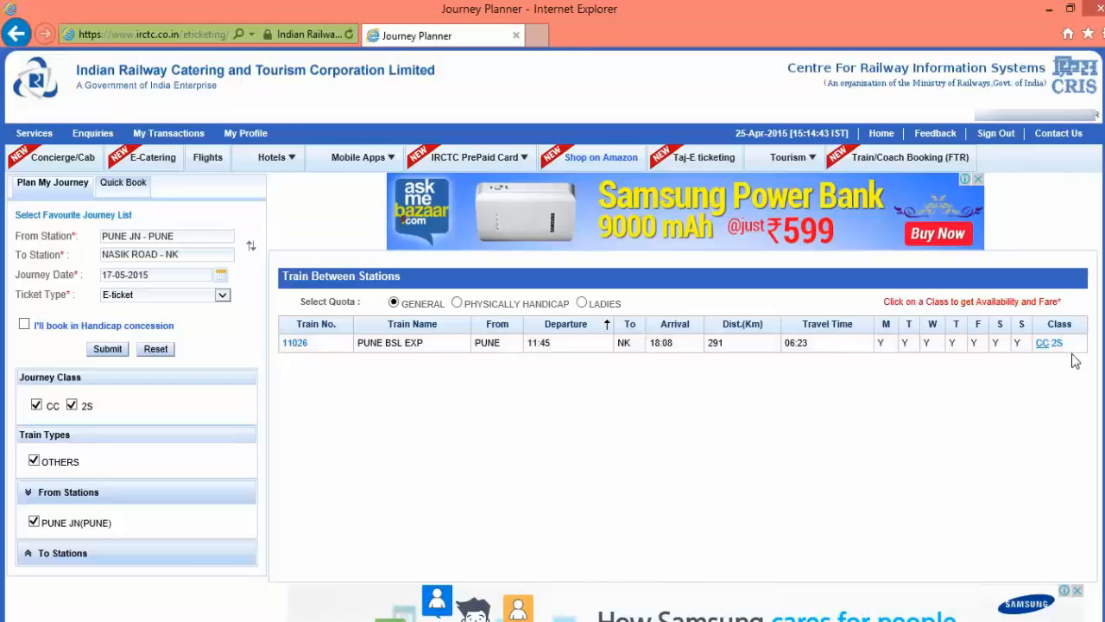
- Check CC class availability on train 11026 Pune BSL Exp and book it for 17 May 2015
left_click(1043, 342)
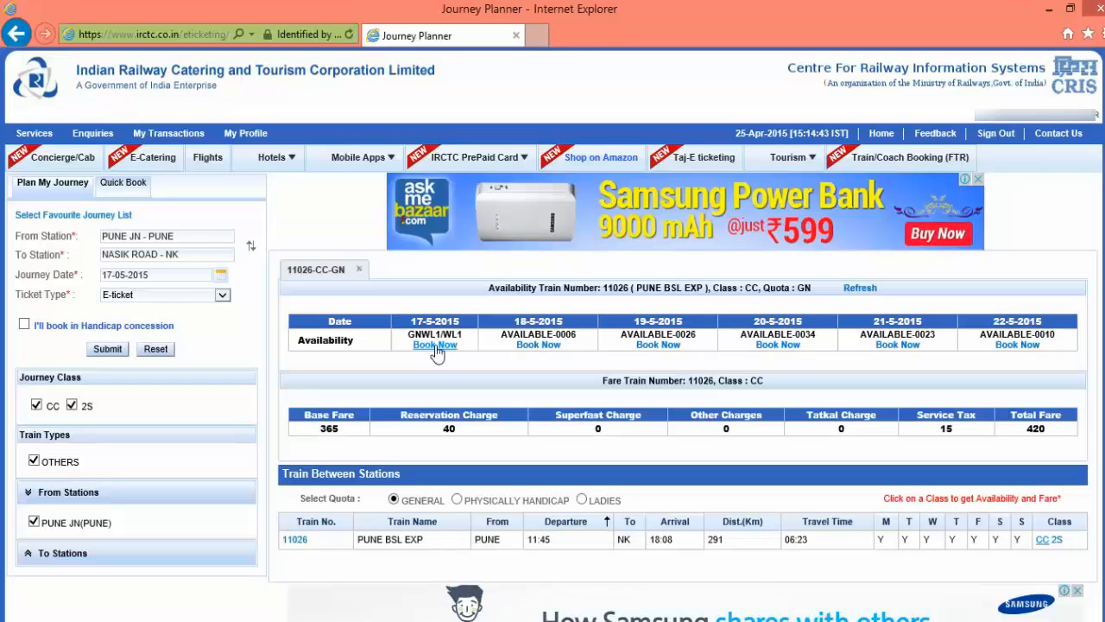
left_click(435, 345)
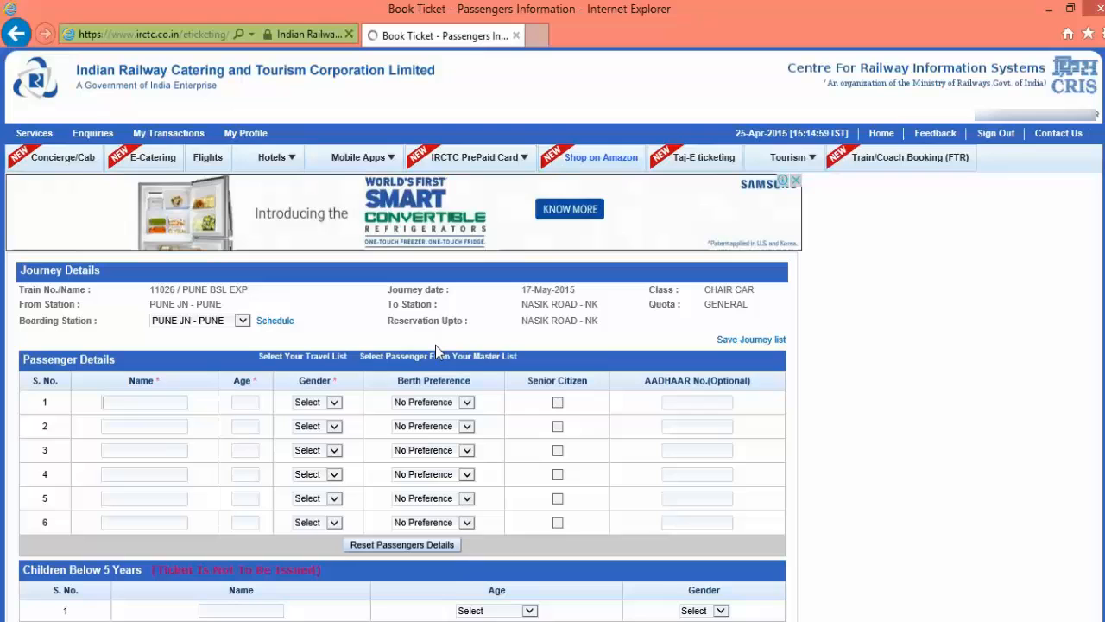
left_click(145, 401)
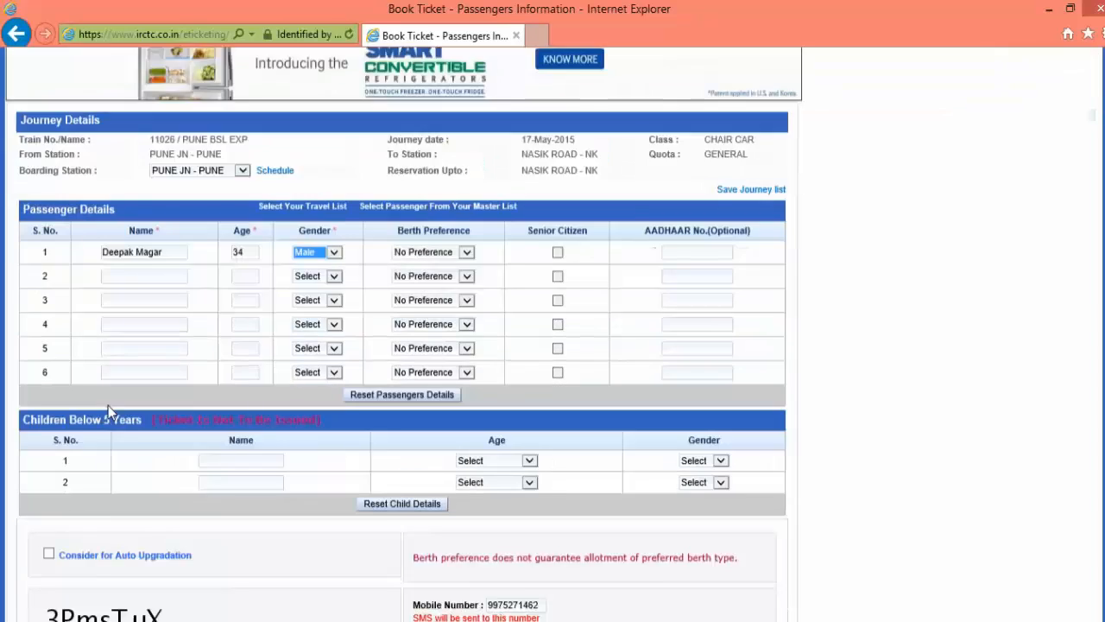
scroll("down", 3)
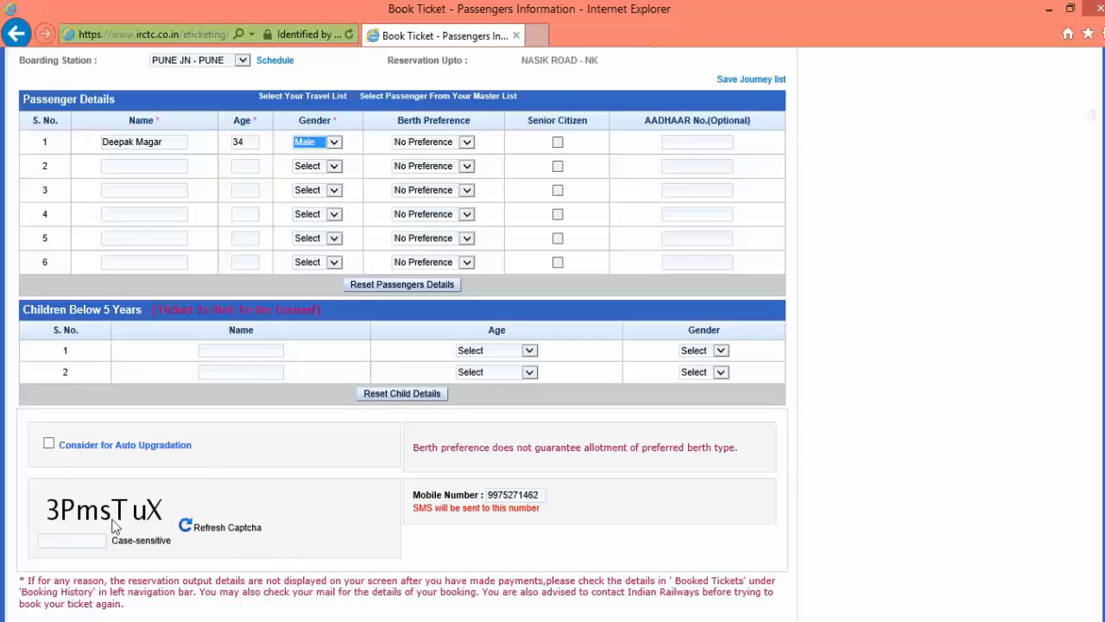
scroll("down", 3)
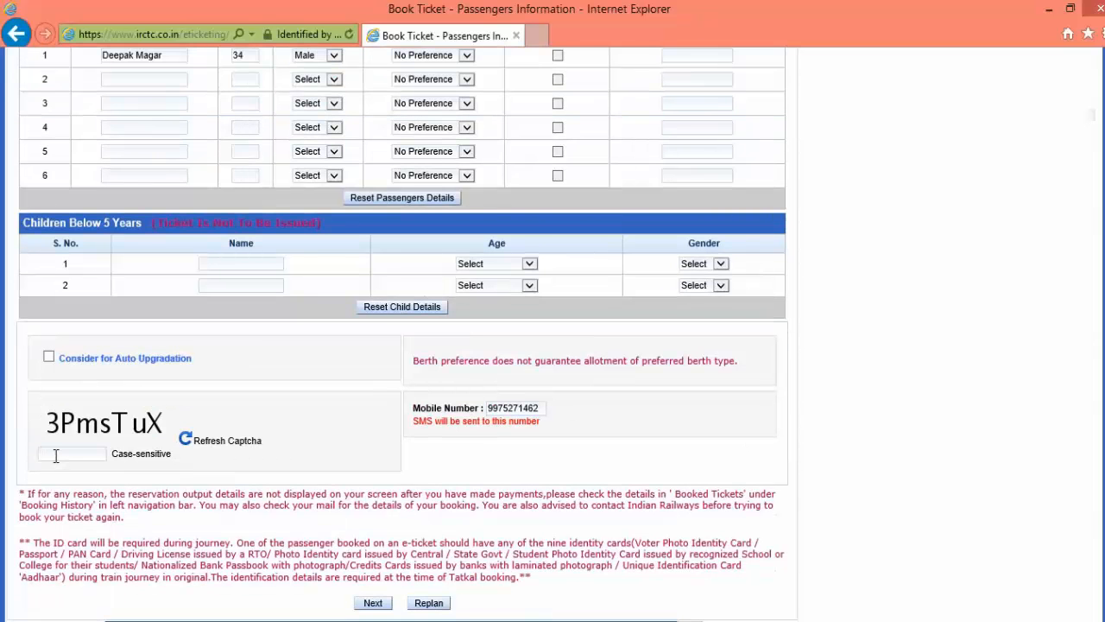
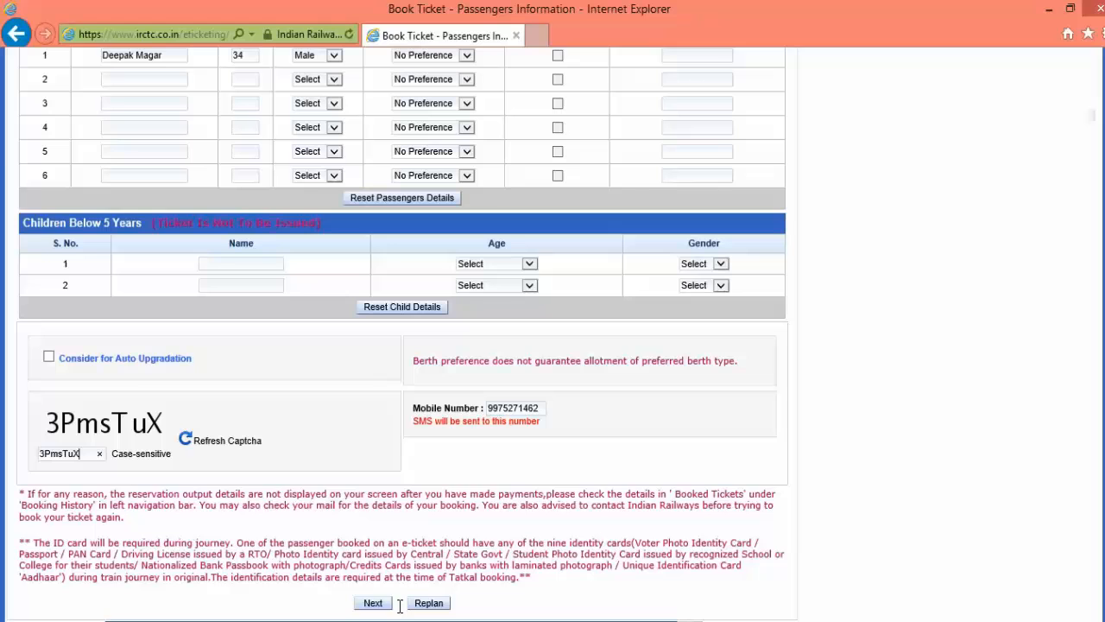
left_click(373, 603)
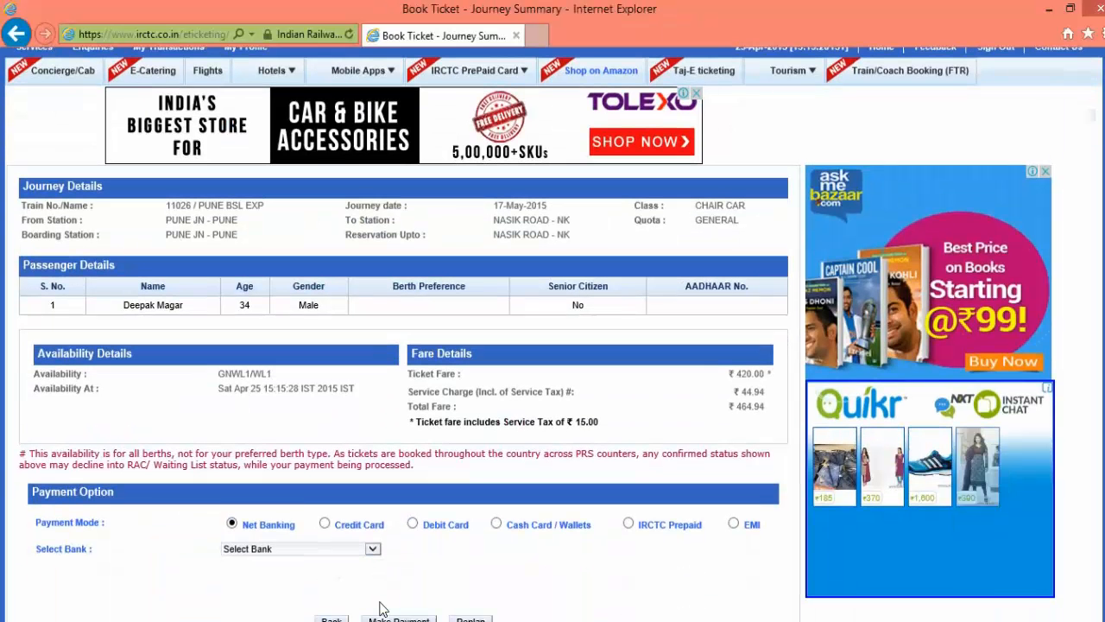
- Choose State Bank of India net banking and make the payment, reaching SBI's merchant login
scroll("down", 3)
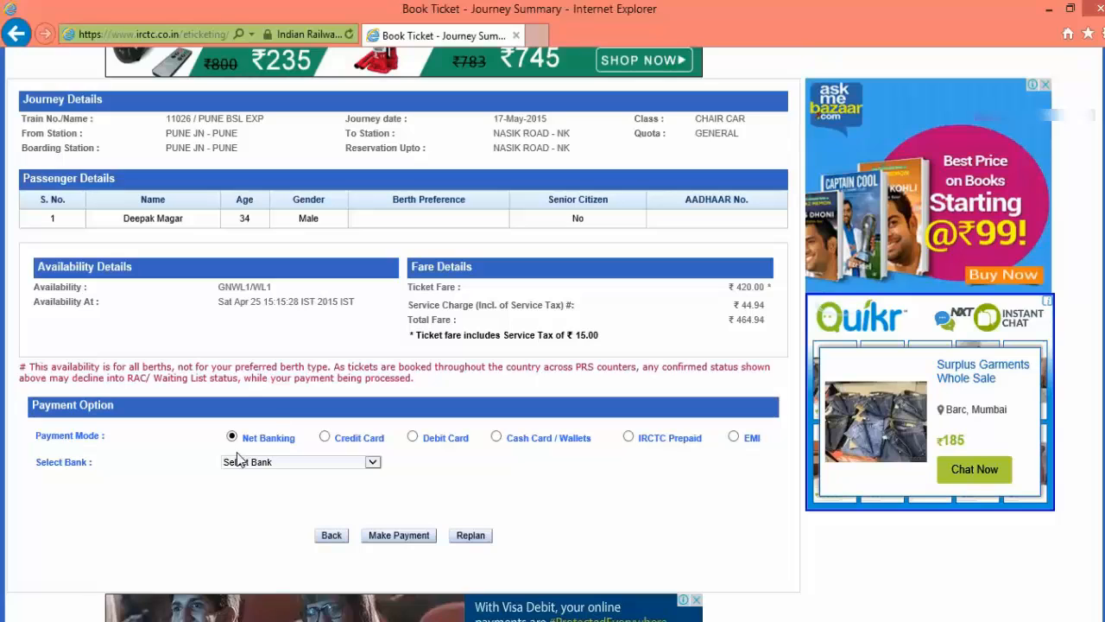
left_click(300, 461)
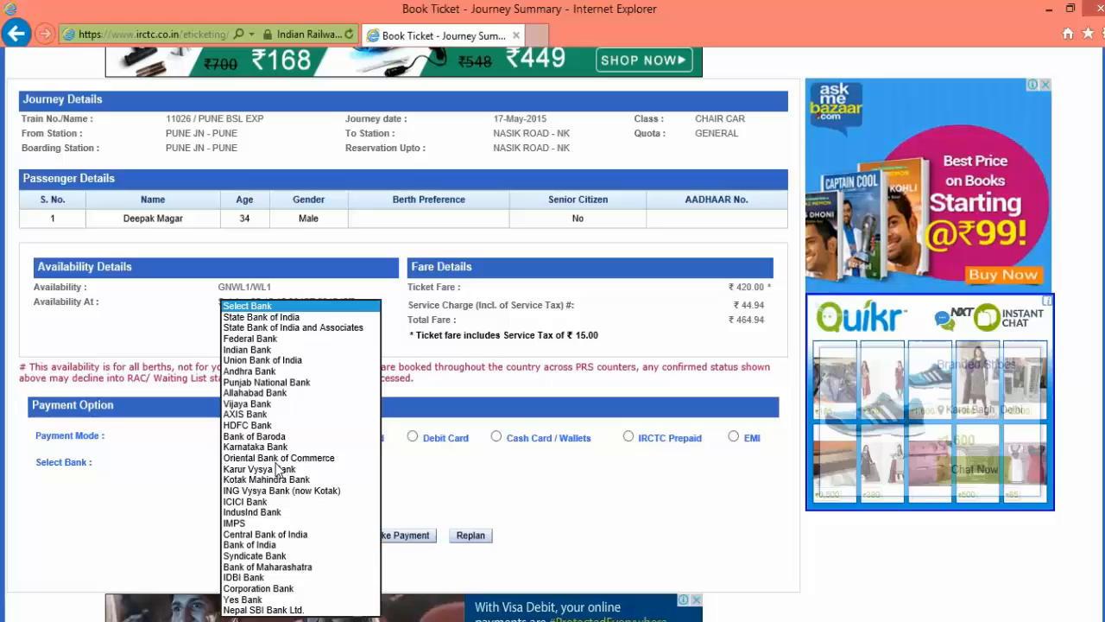
left_click(261, 318)
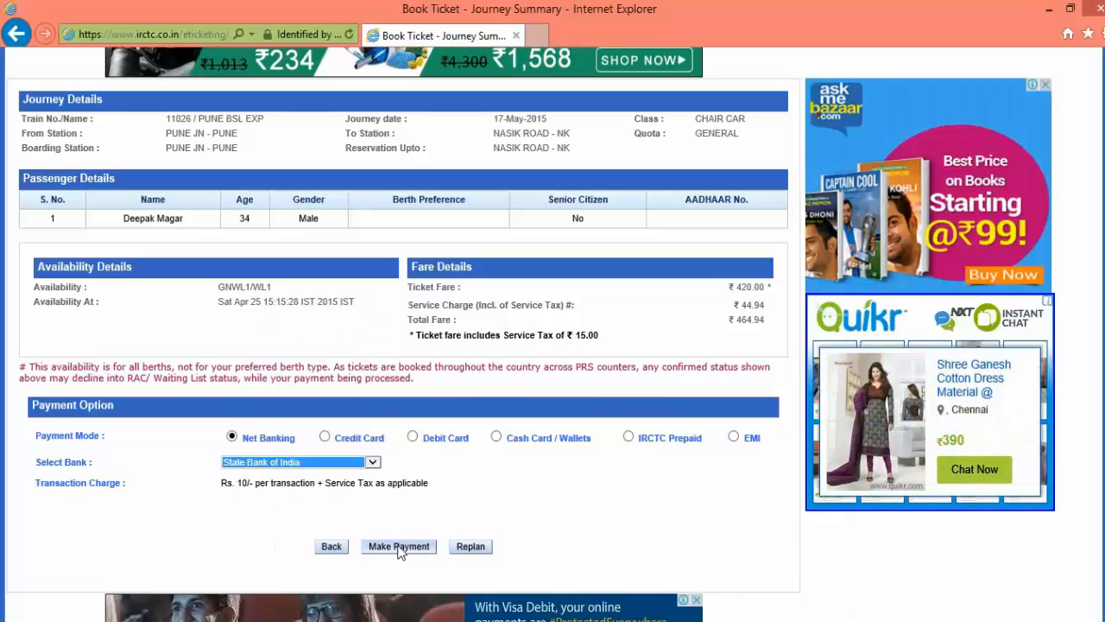
left_click(397, 545)
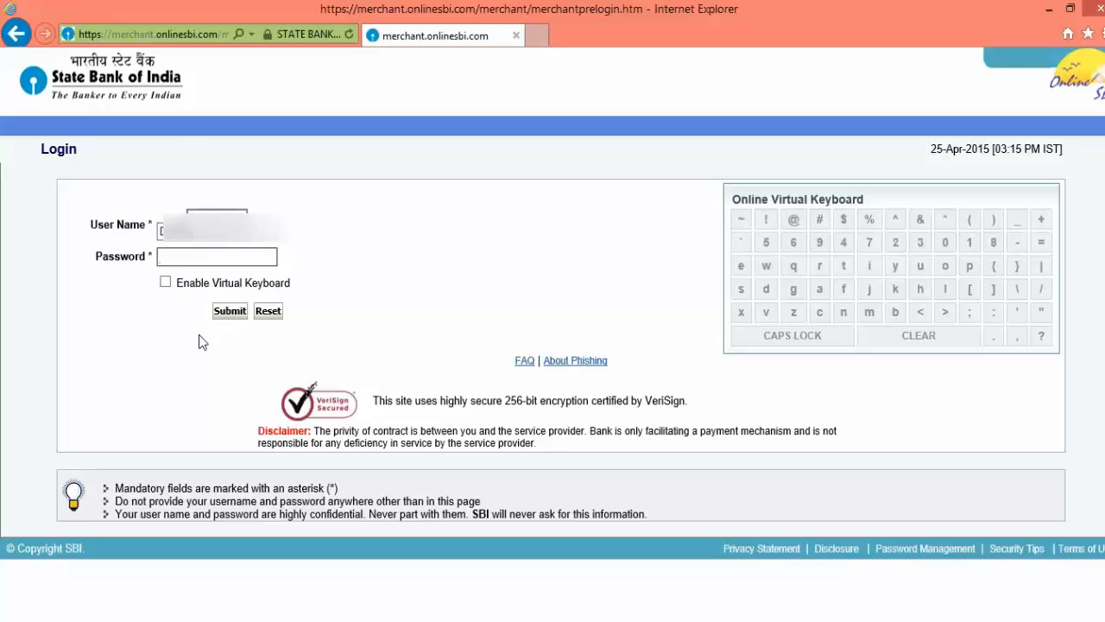
- Log in to SBI to authorize the INR 464.94 payment and return to the IRCTC booking confirmation
type("password")
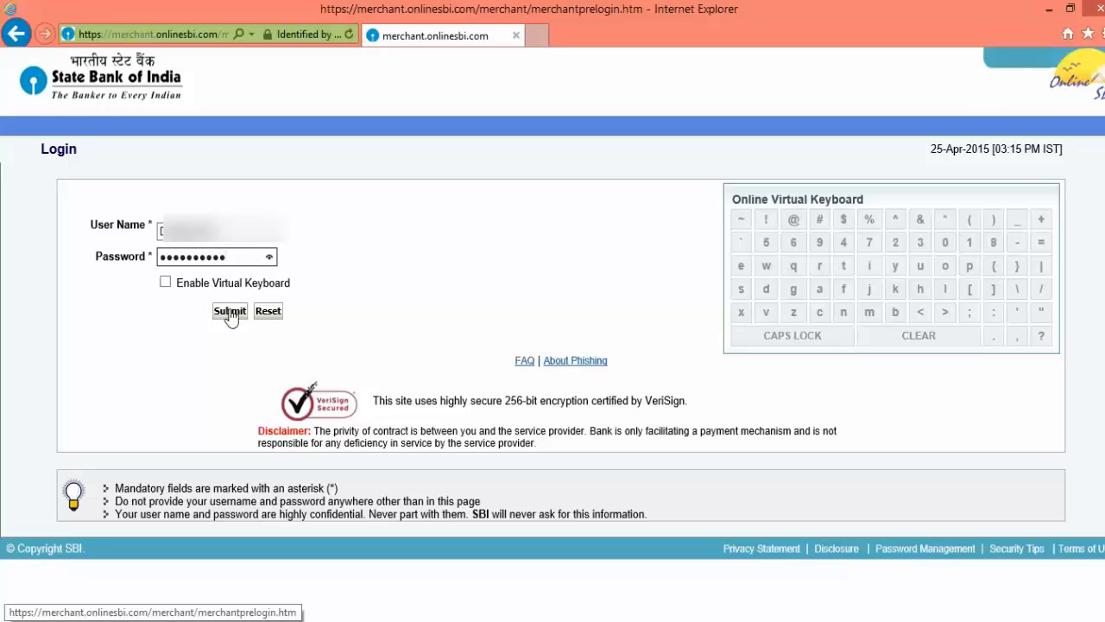
left_click(228, 311)
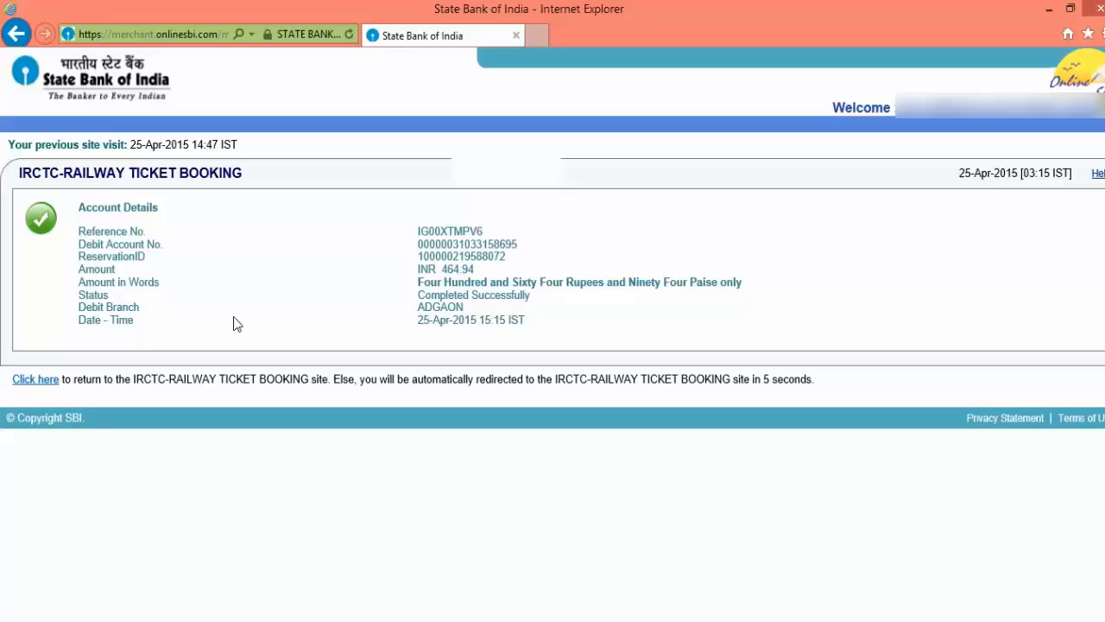
left_click(35, 380)
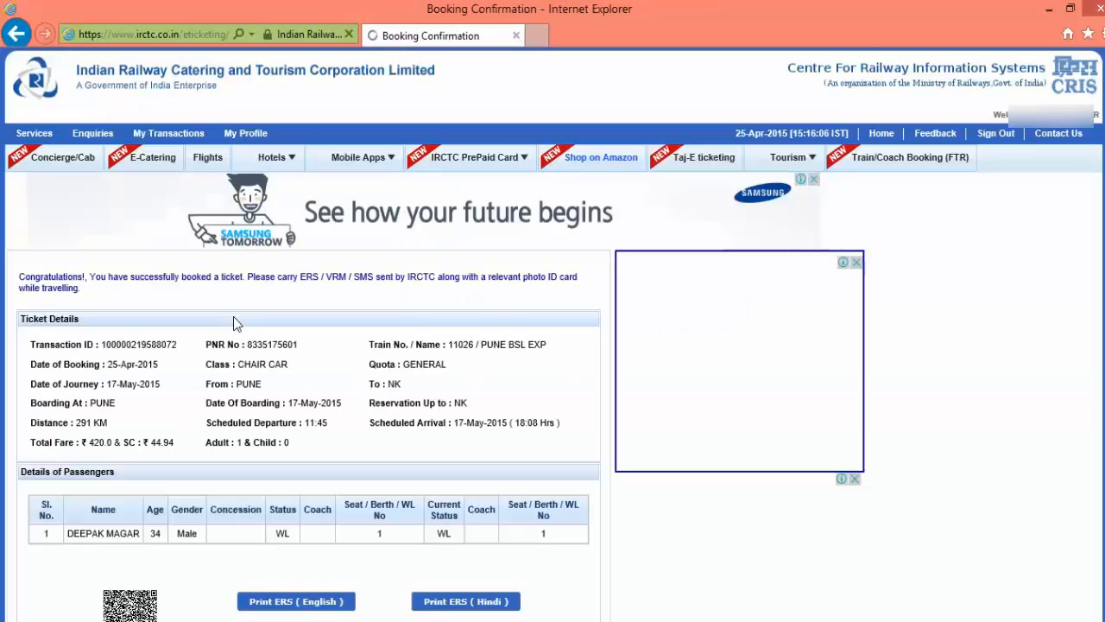